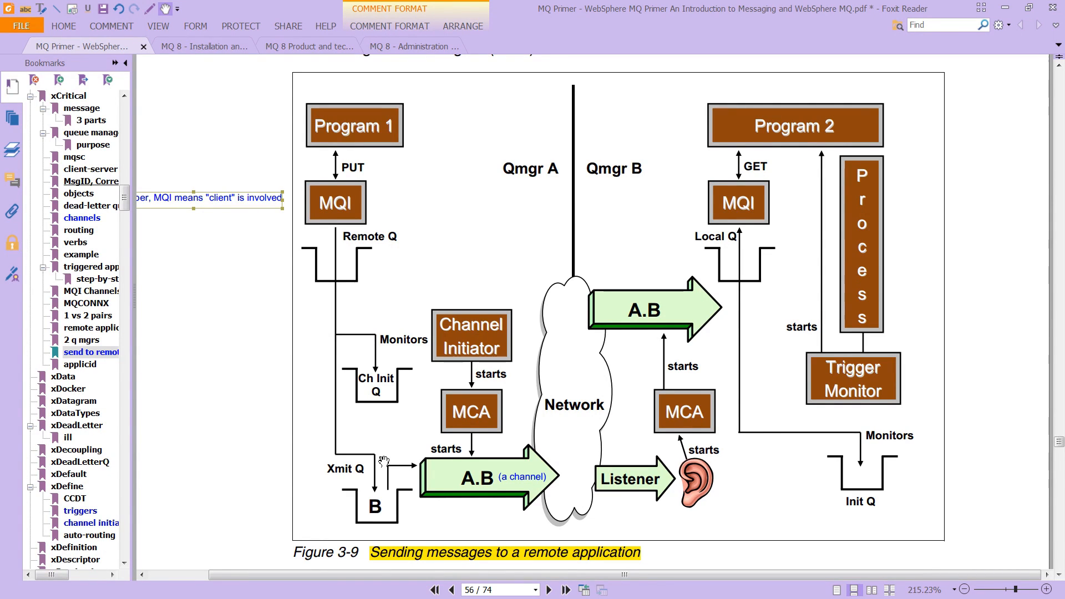
mouse_move(312, 378)
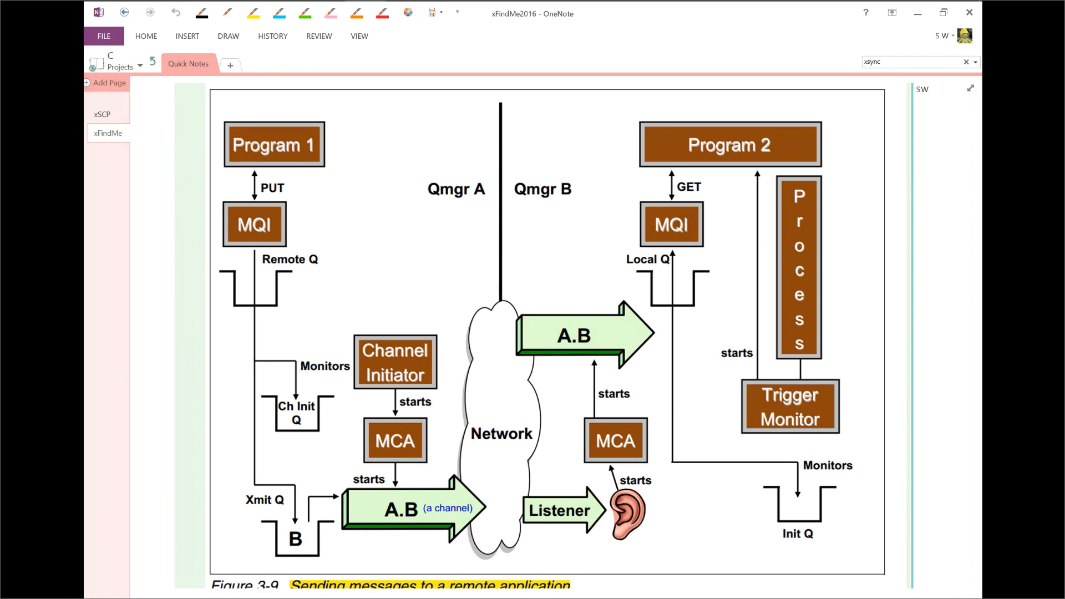
Pick the red pen, undo trial marks, and underline the MQI box under Program 1.
click(330, 12)
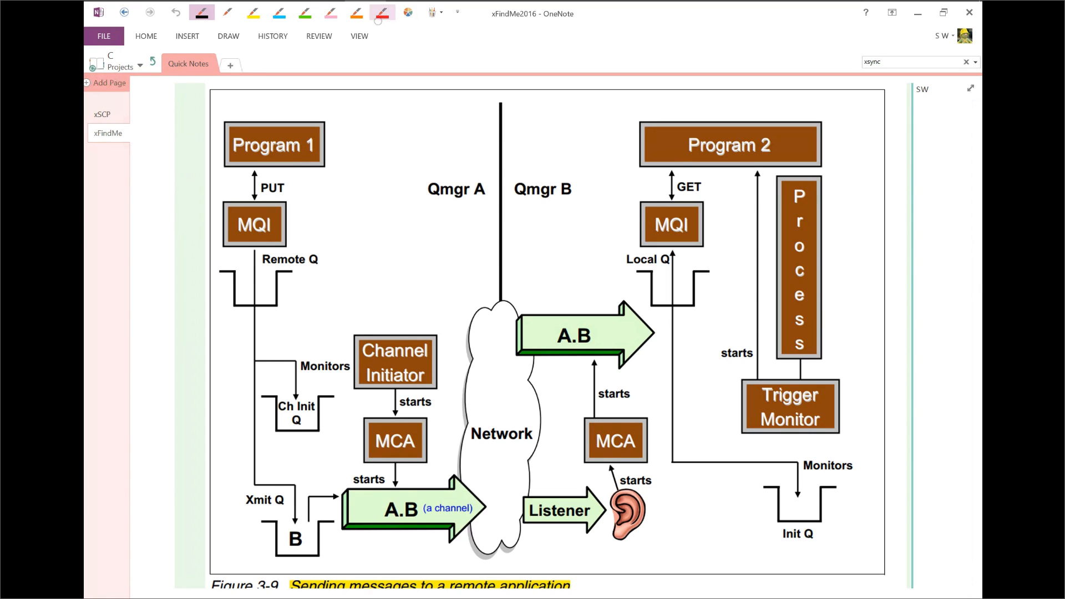
click(381, 12)
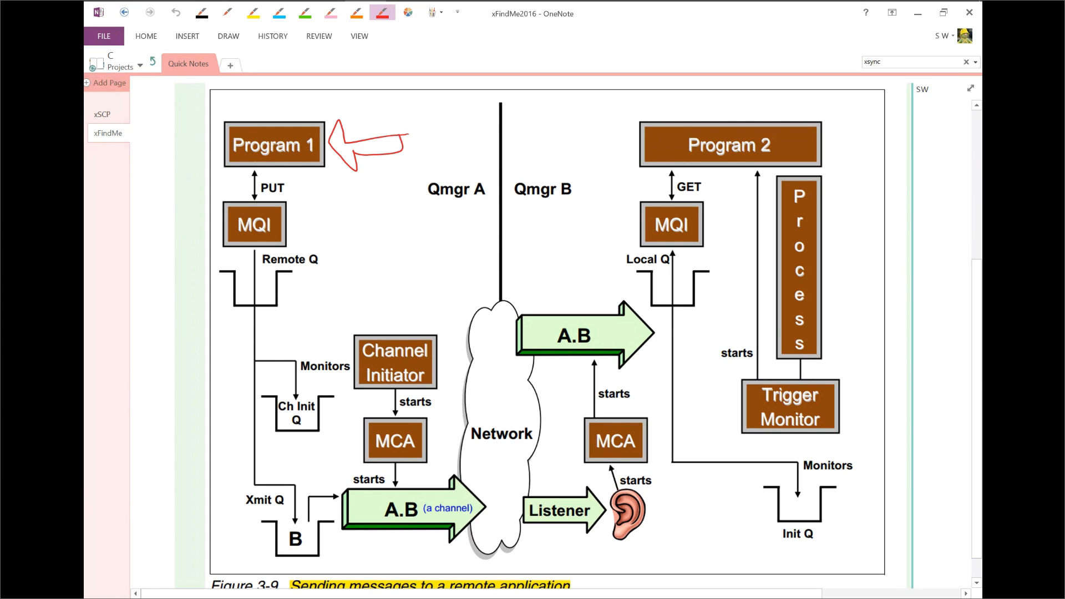
click(175, 12)
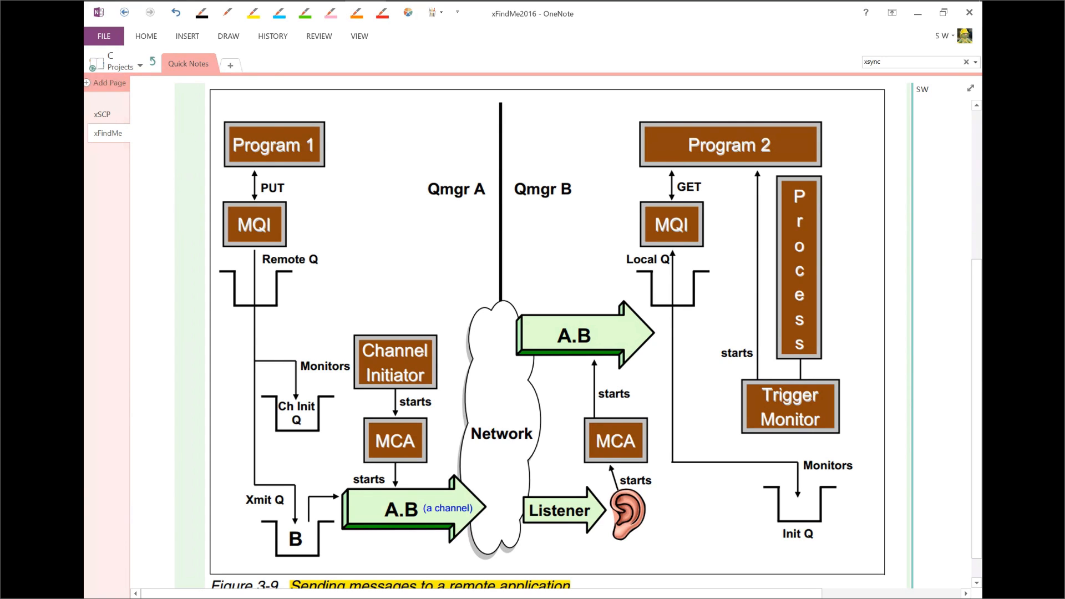
click(381, 12)
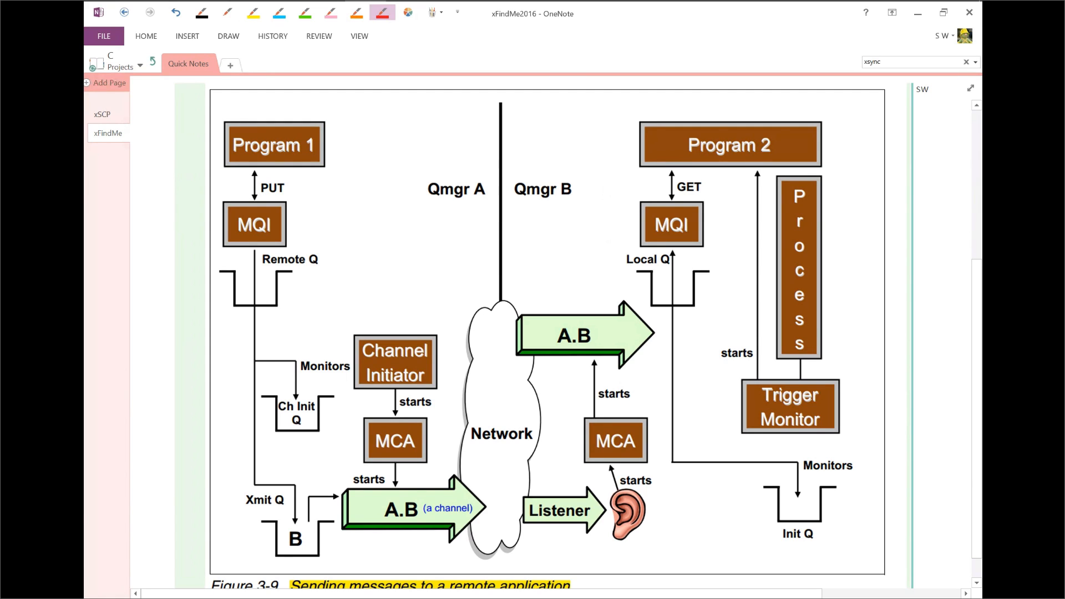
drag(278, 196, 318, 199)
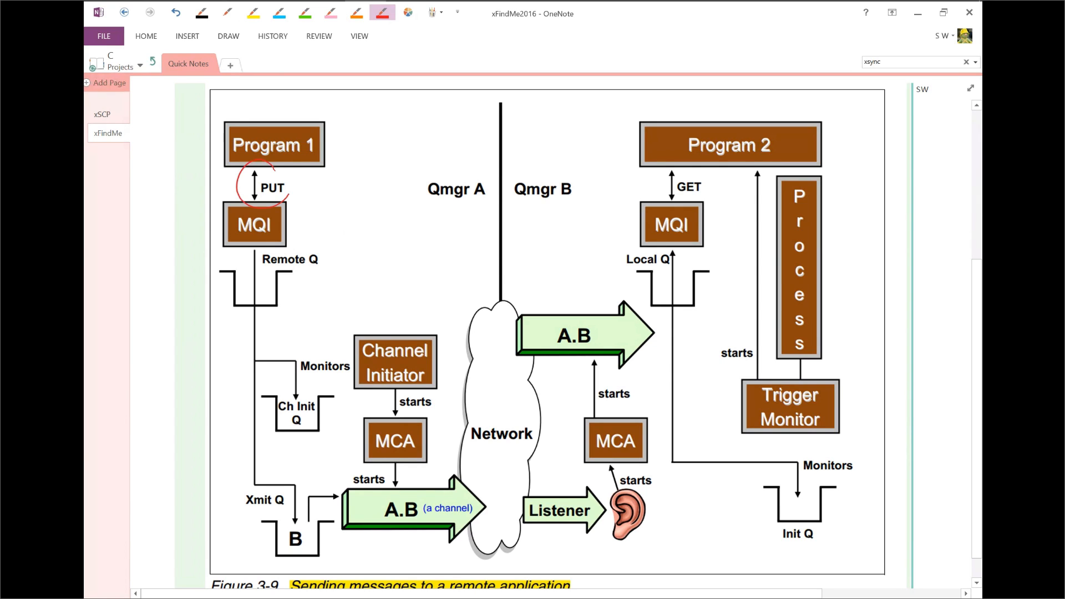
drag(255, 242, 333, 279)
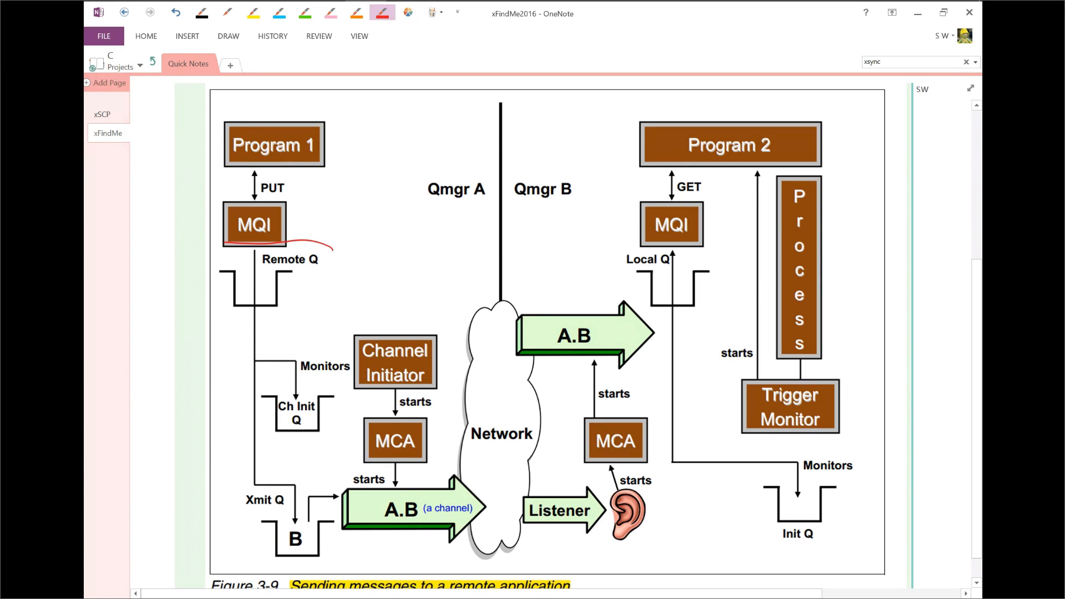
Circle Remote Q in red twice, removing each circle afterwards.
drag(224, 244, 319, 326)
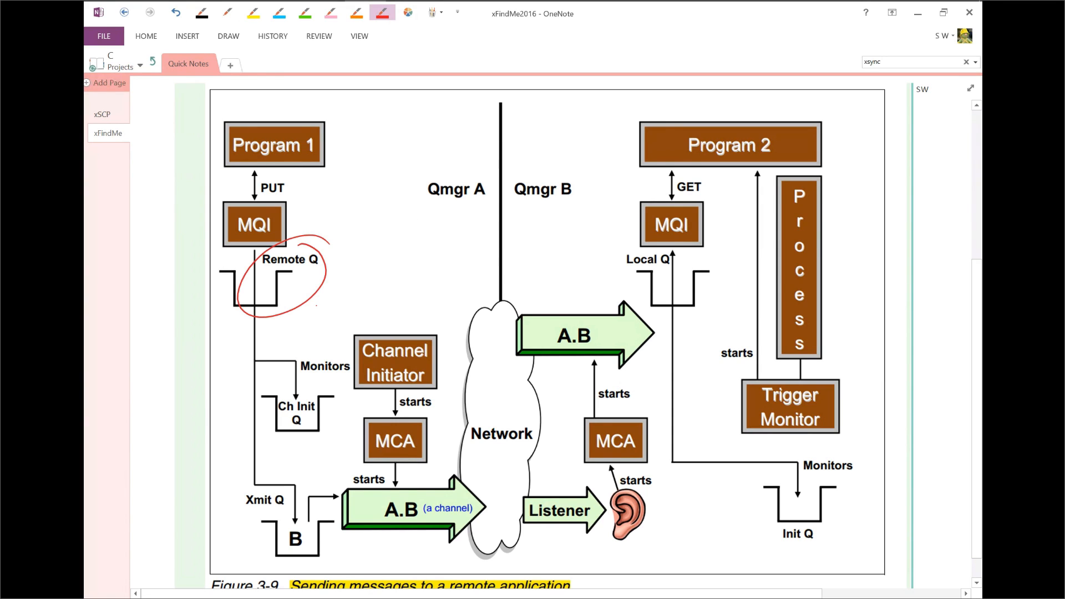
drag(281, 309, 248, 533)
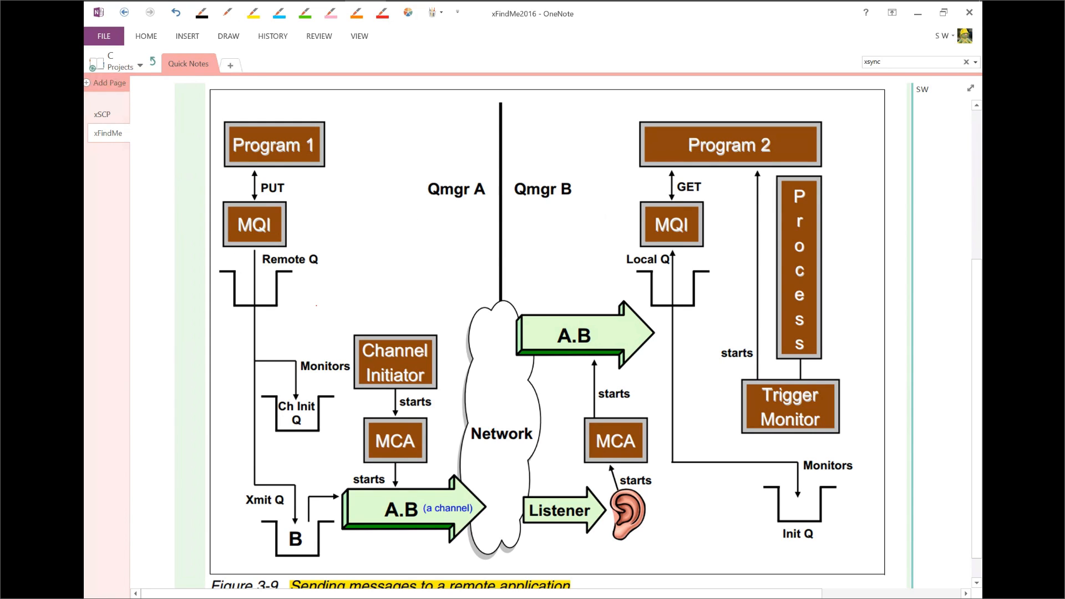
click(381, 12)
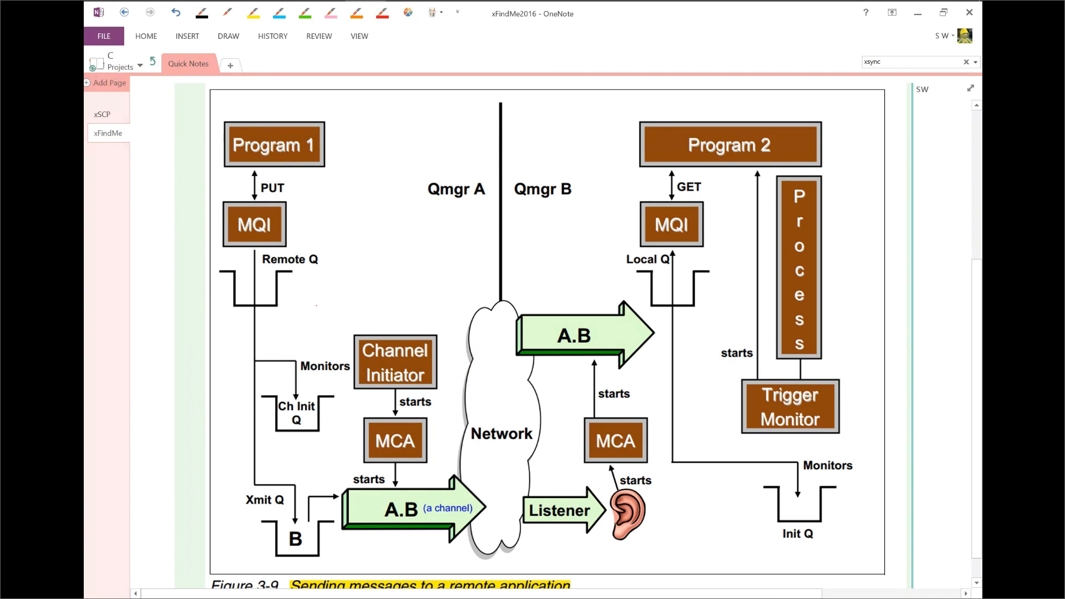
drag(218, 246, 330, 248)
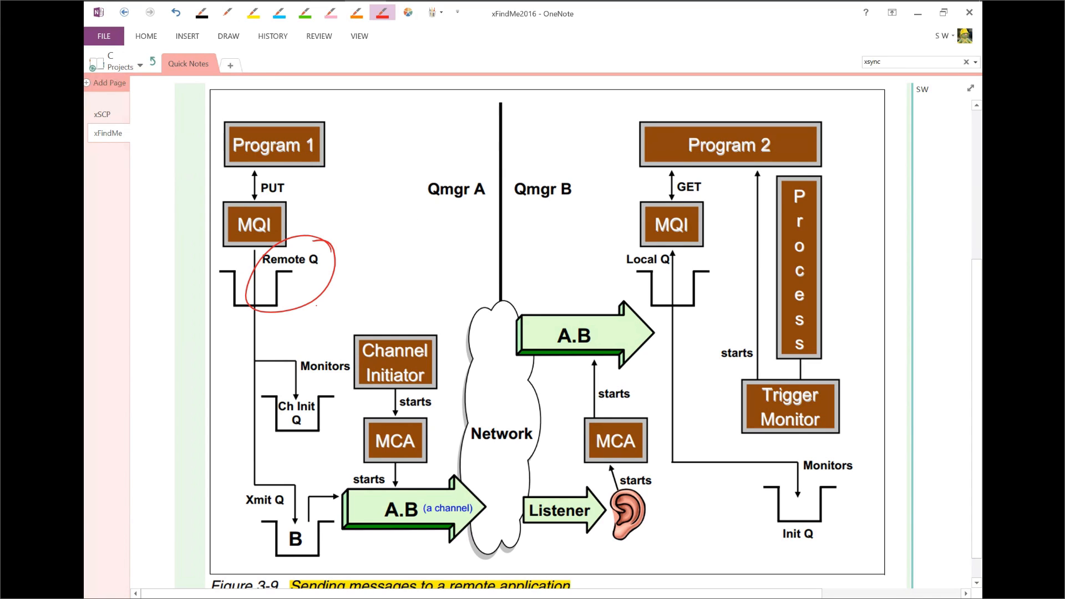
drag(285, 295, 275, 370)
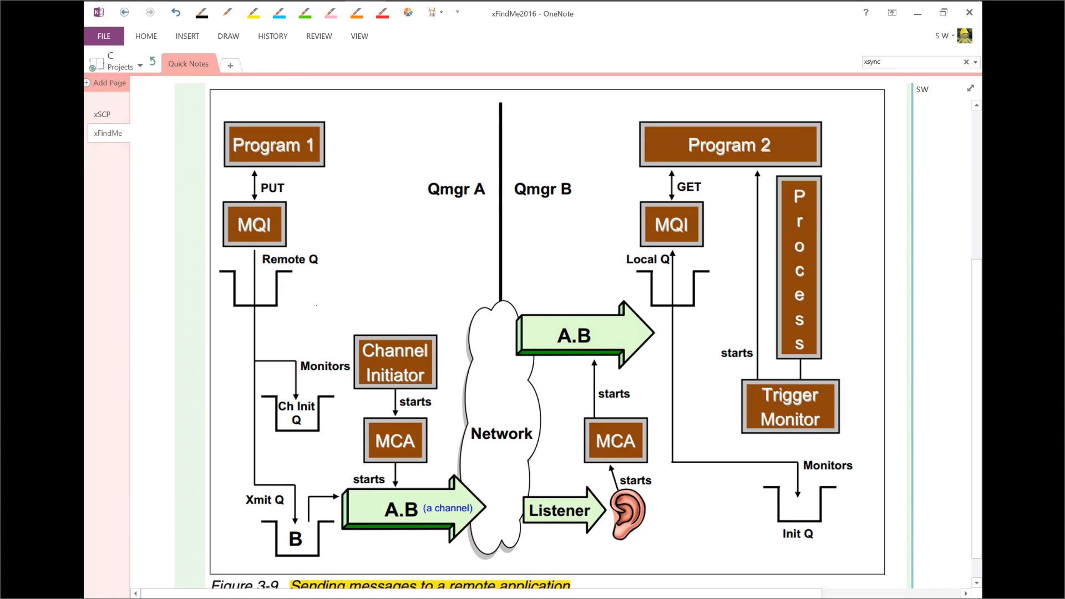
click(381, 12)
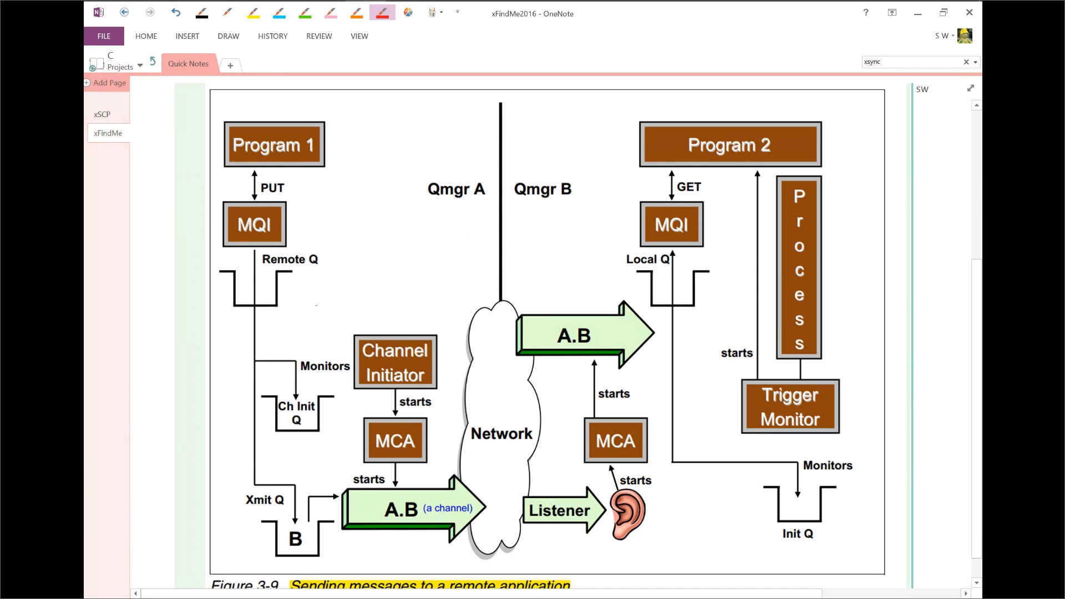
Sketch red 'Trigger' notes and message envelopes near Remote Q, then remove them.
drag(275, 330, 312, 322)
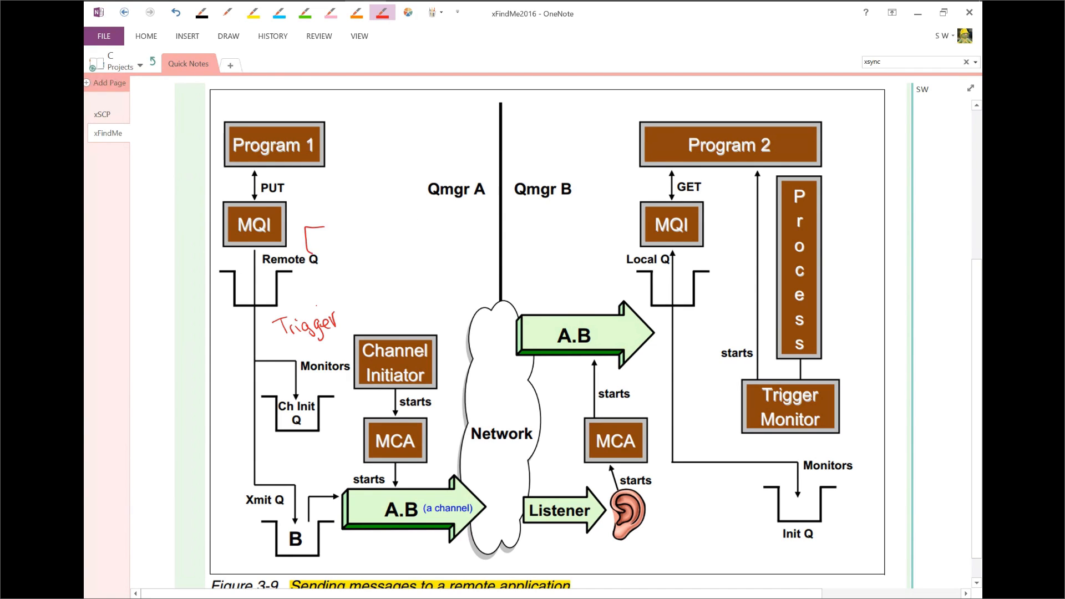
drag(299, 224, 333, 254)
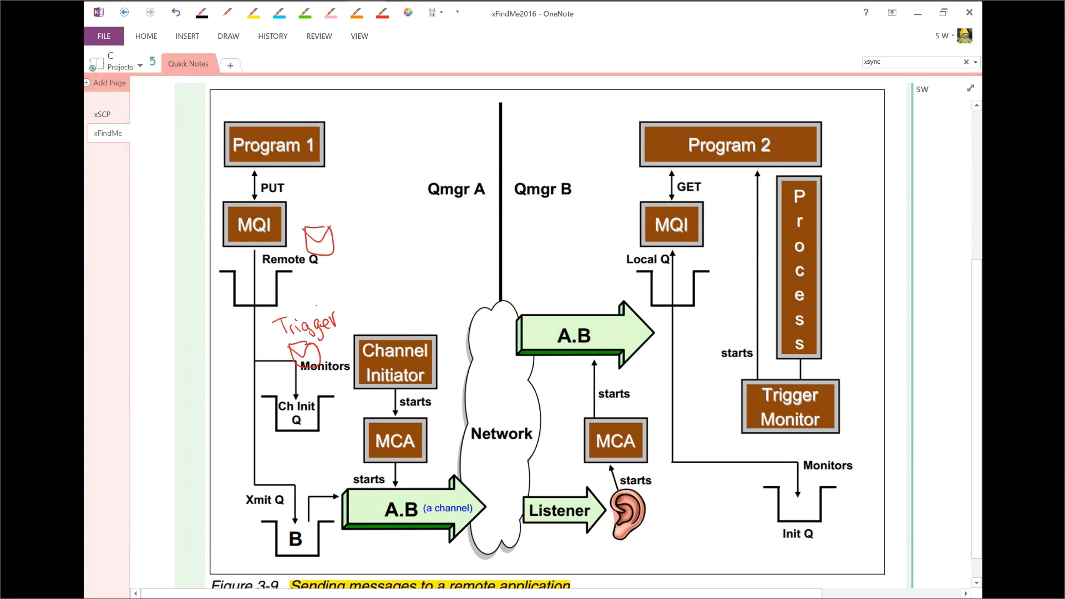
click(382, 12)
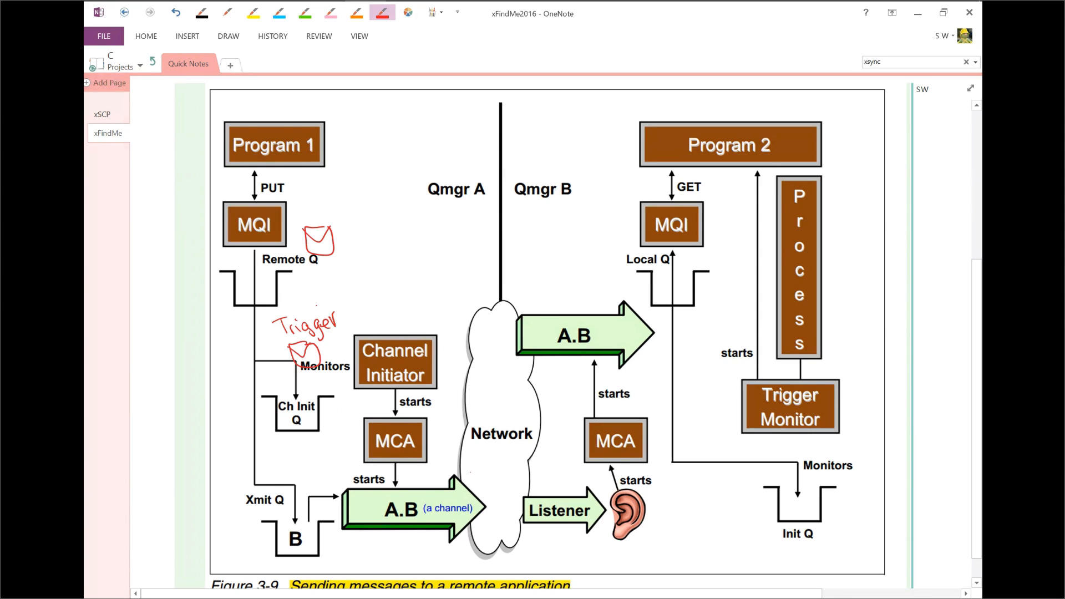
drag(340, 475, 482, 553)
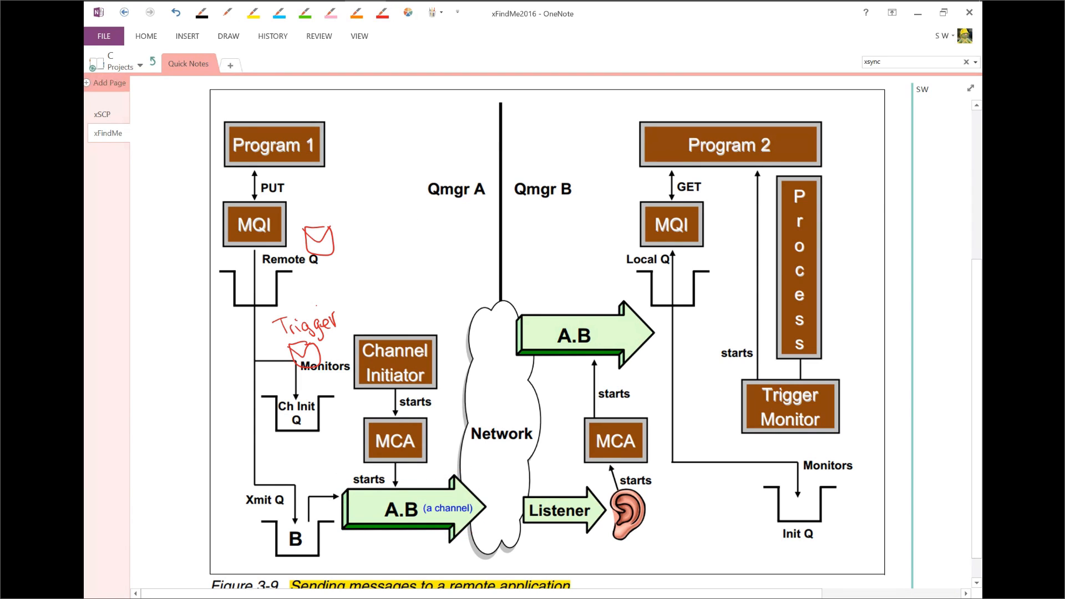
click(382, 12)
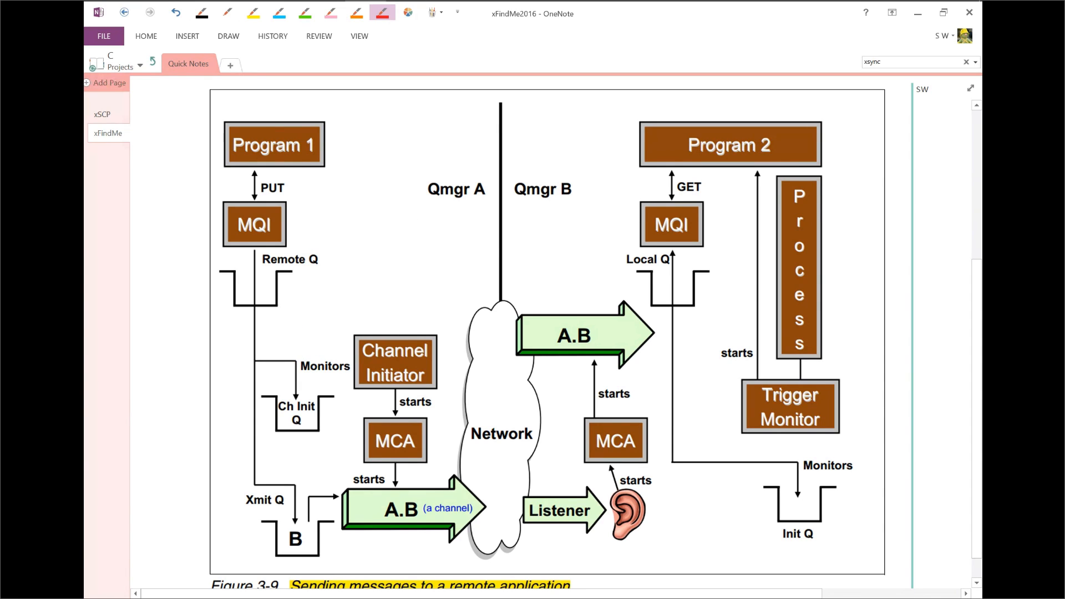
drag(320, 476, 272, 574)
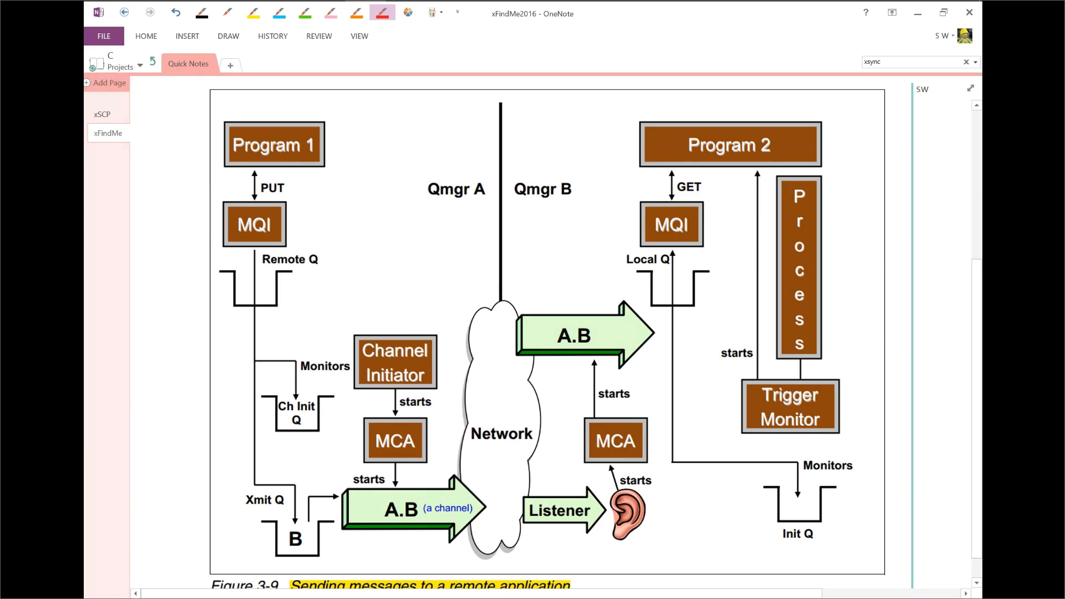
Circle the Listener in red ink and erase the circle.
drag(516, 469, 557, 550)
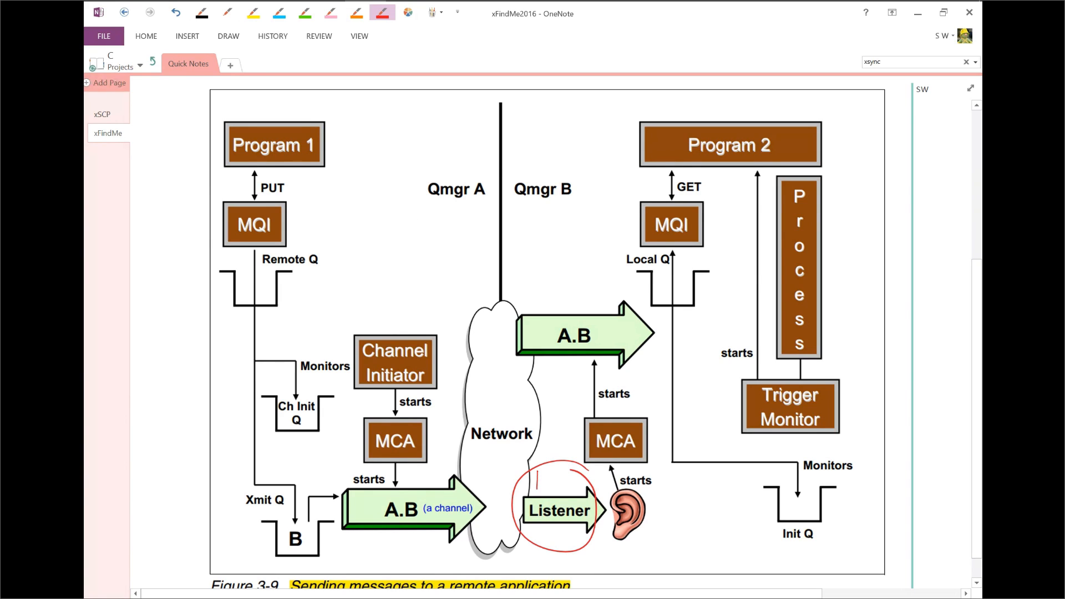
drag(537, 486, 560, 476)
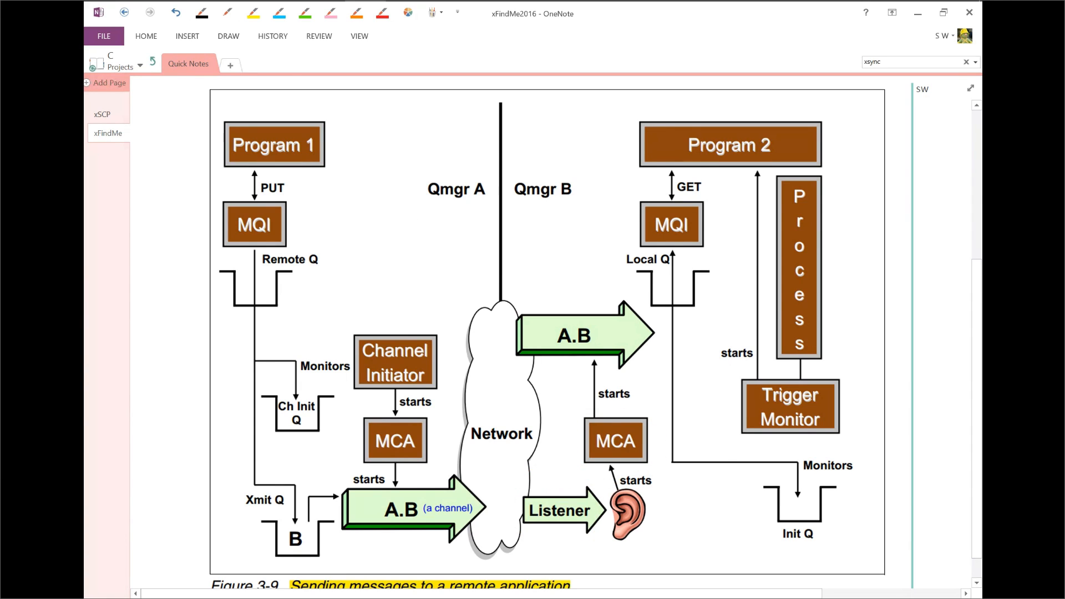
click(382, 12)
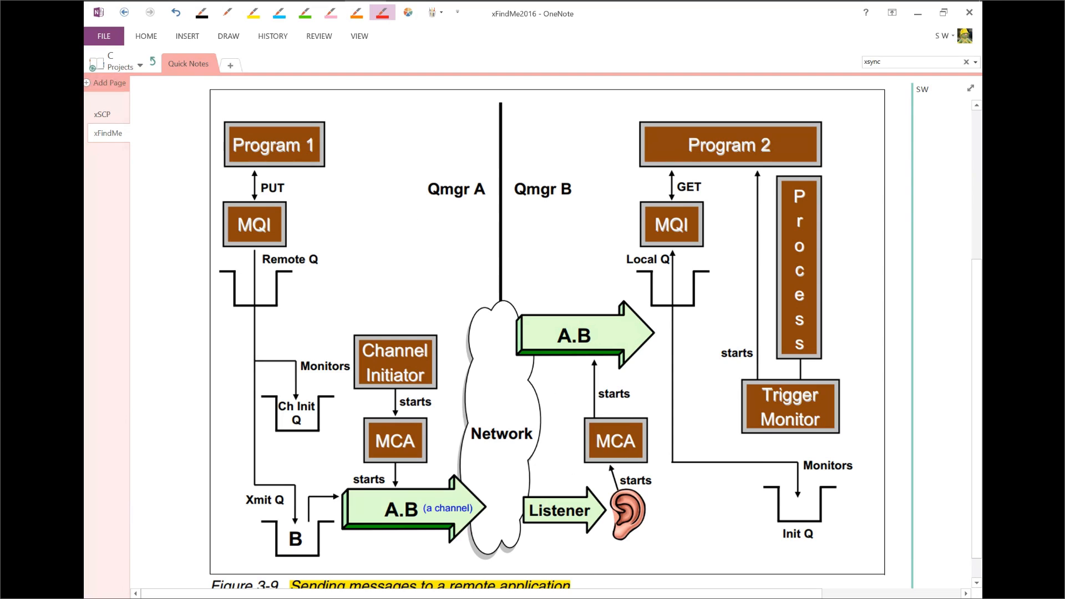
Draw a red envelope sketch beside the Local Q queue on the Qmgr B side.
click(381, 13)
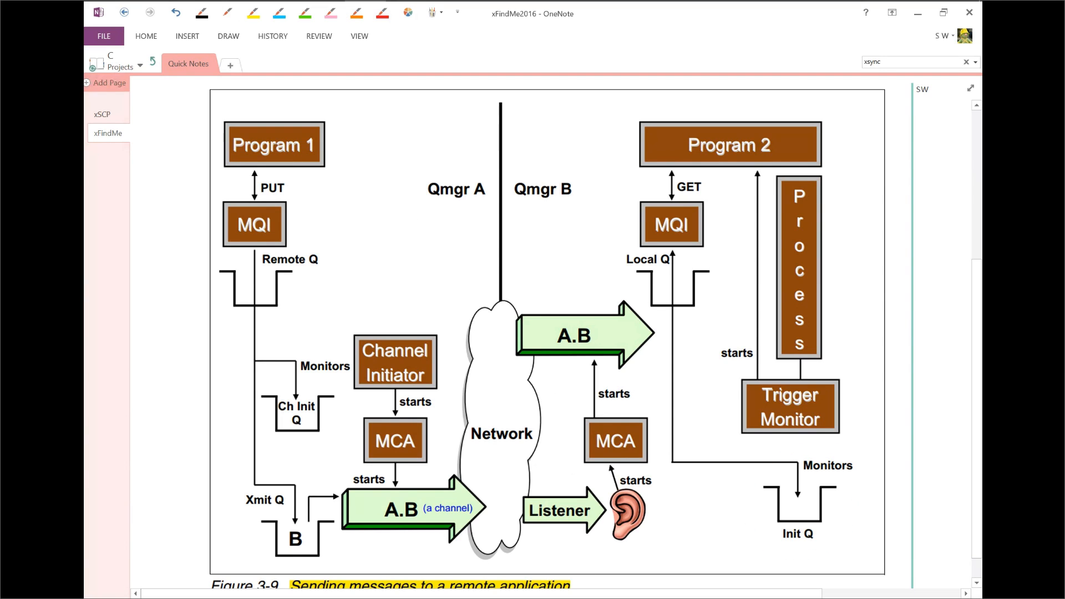
click(382, 12)
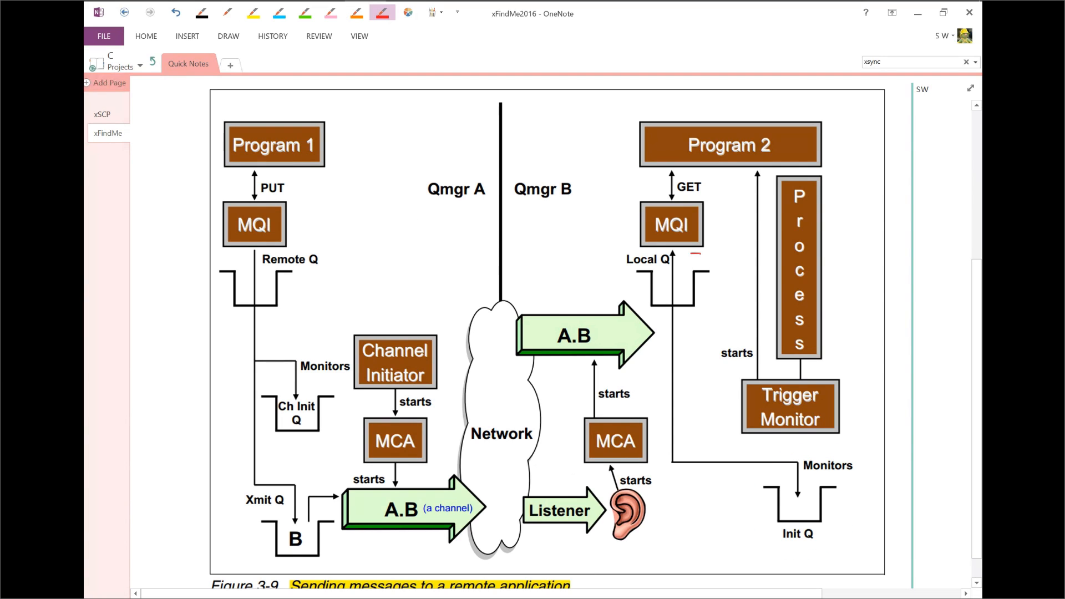
drag(683, 258, 712, 281)
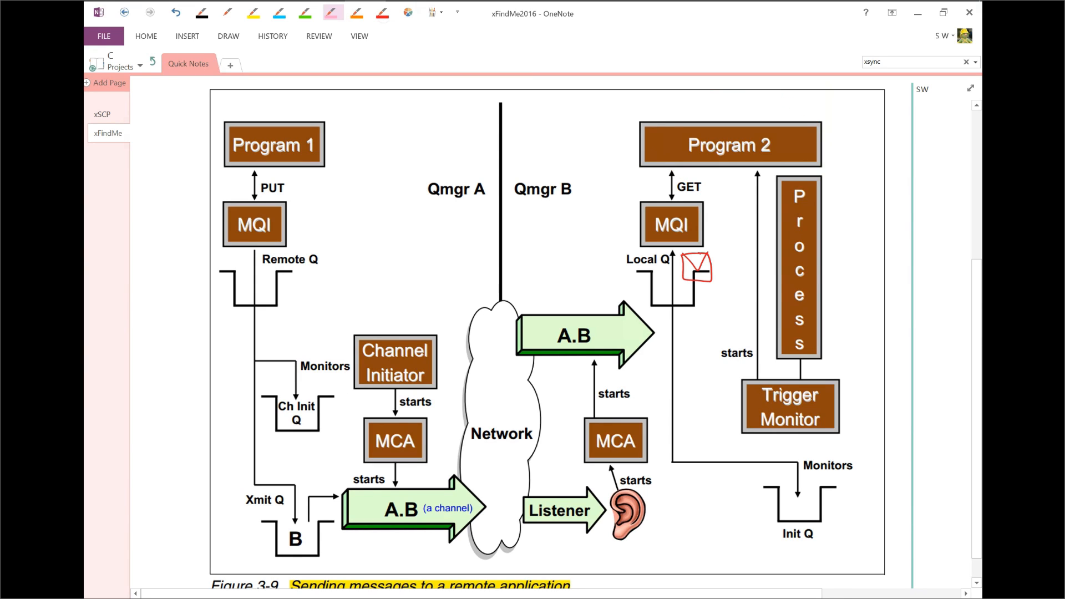
Erase the Local Q envelope, MQI circle and Remote Q envelope, leaving no red ink.
click(382, 12)
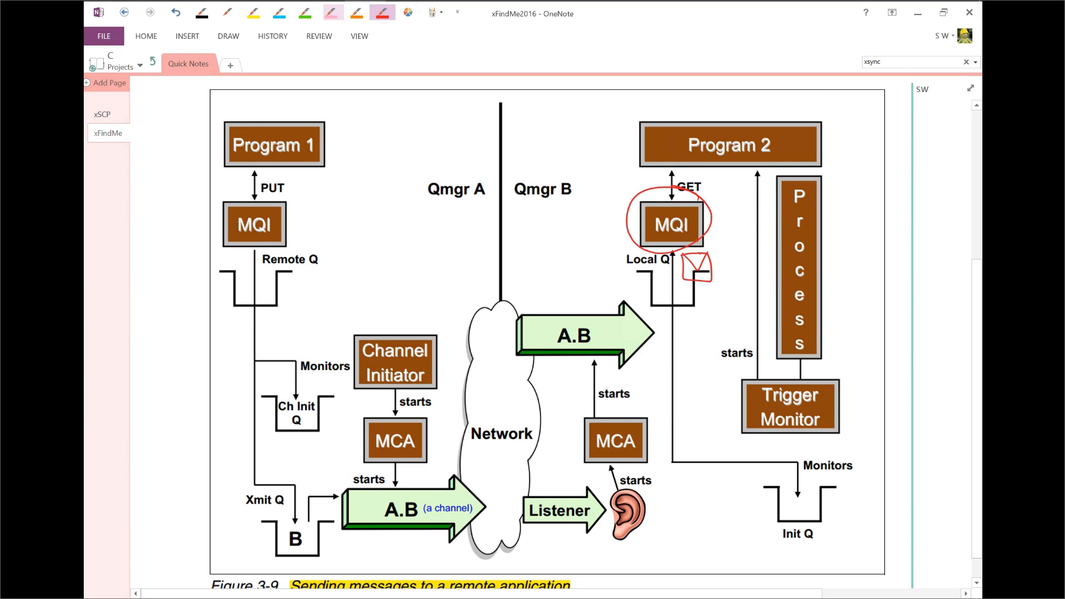
drag(720, 231, 716, 269)
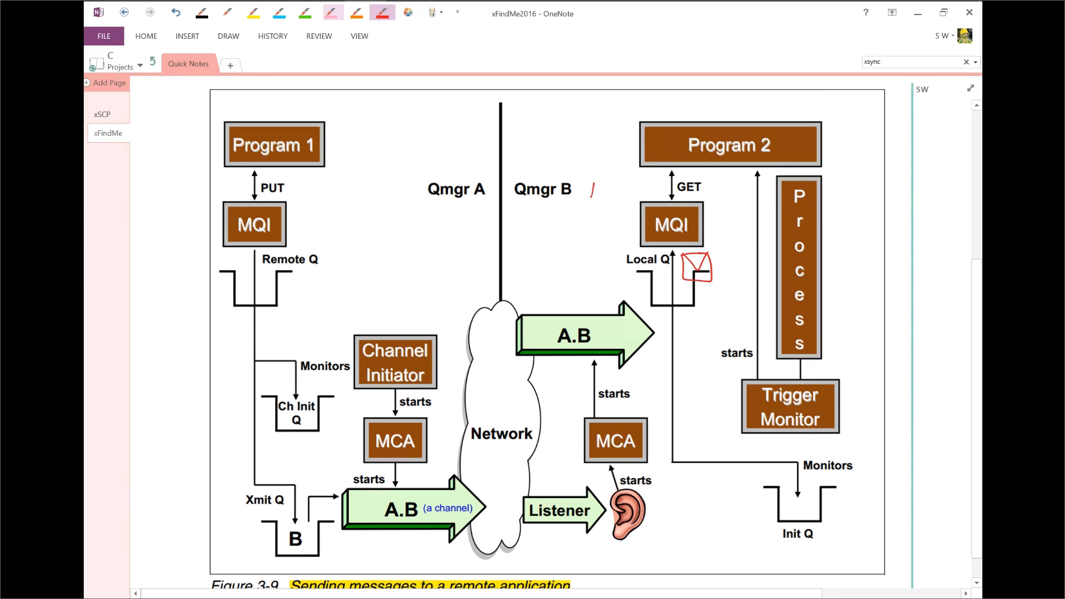
drag(590, 189, 635, 188)
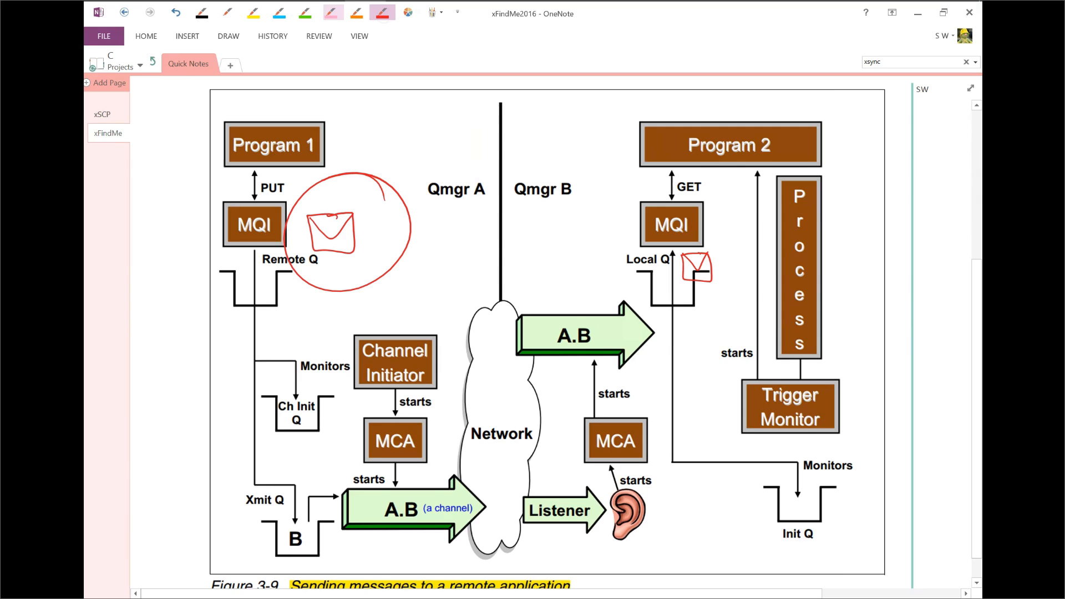
drag(346, 218, 506, 519)
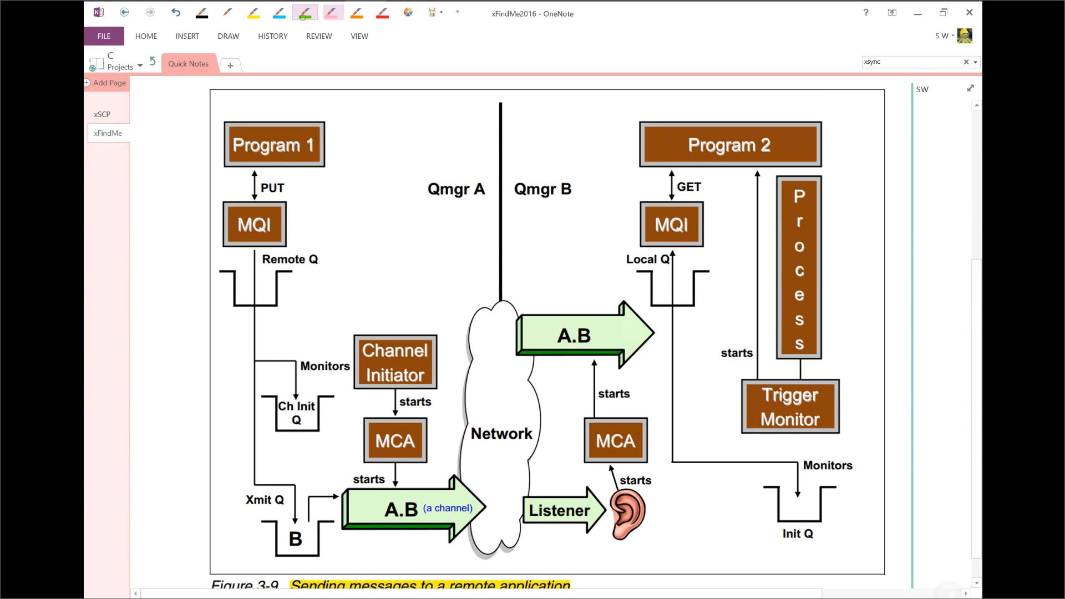
Loop Channel Initiator and Trigger Monitor in green, erase it, then mark beside PUT in red.
drag(313, 333, 333, 356)
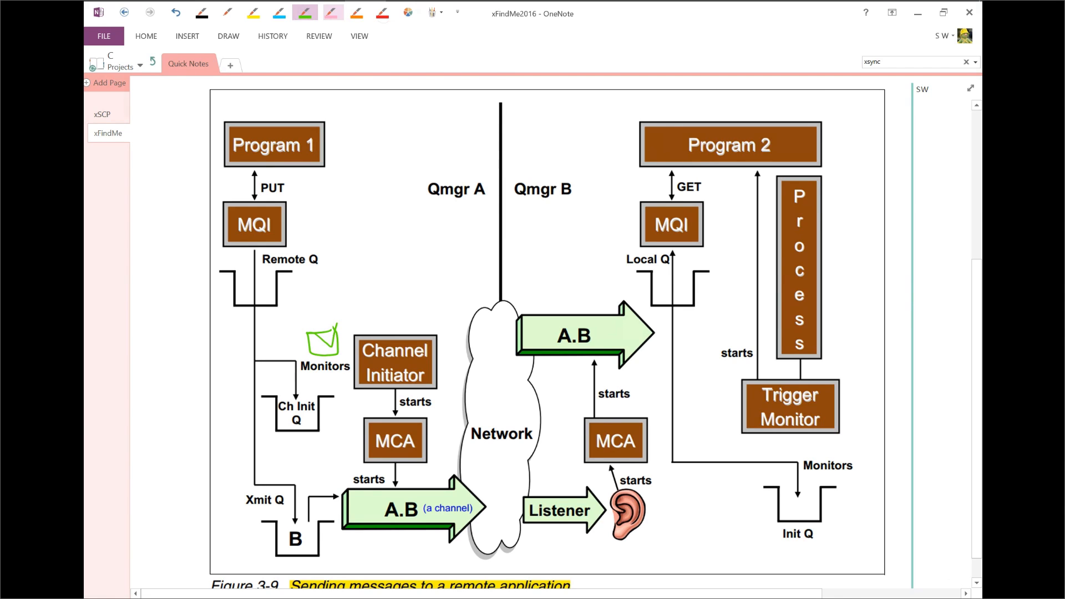
drag(710, 445, 741, 469)
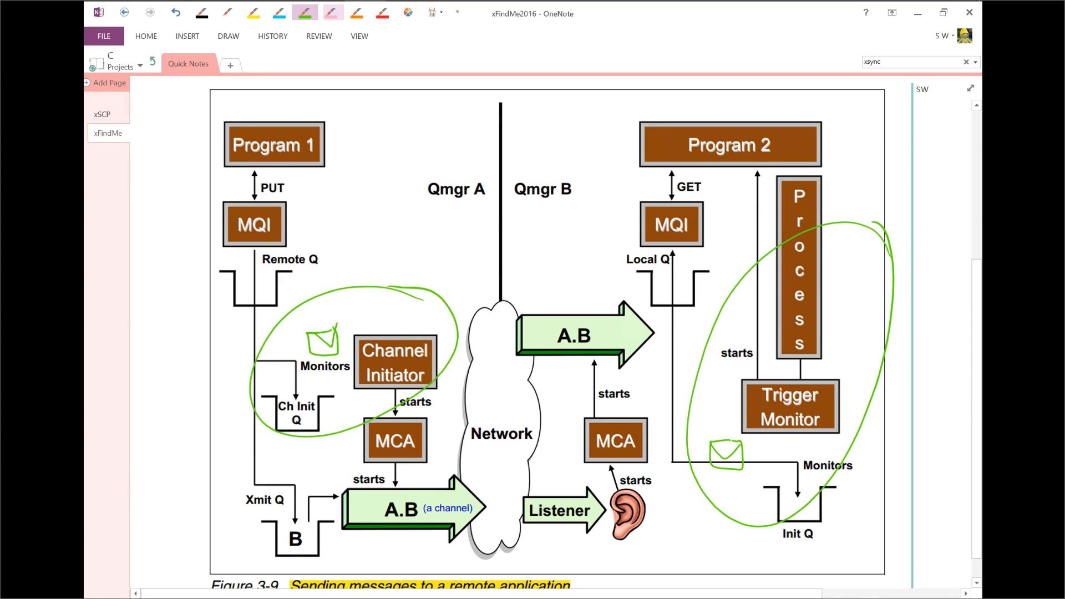
click(330, 12)
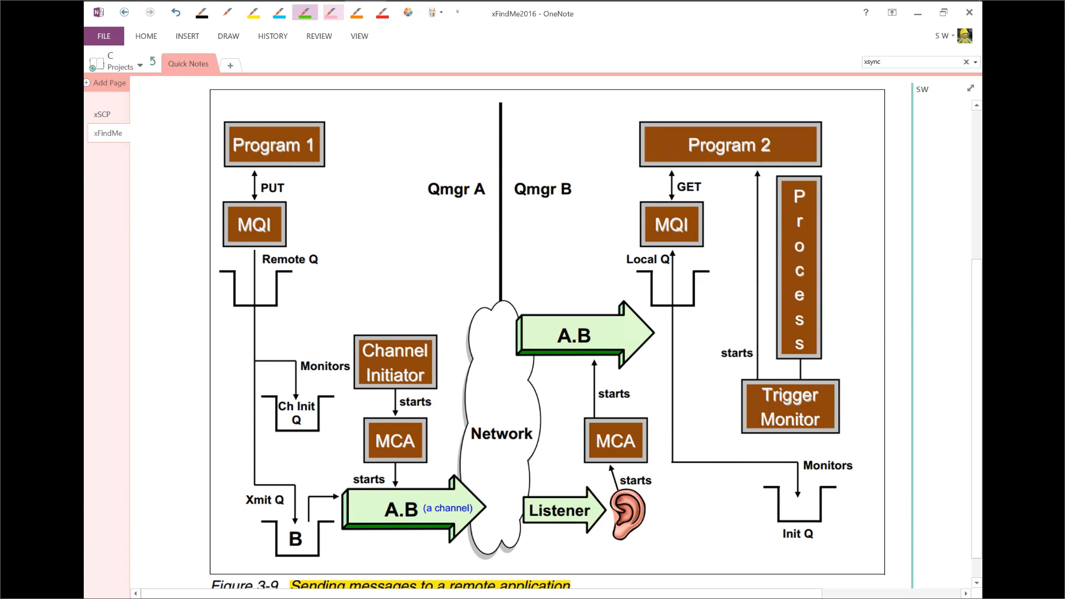
drag(305, 193, 333, 184)
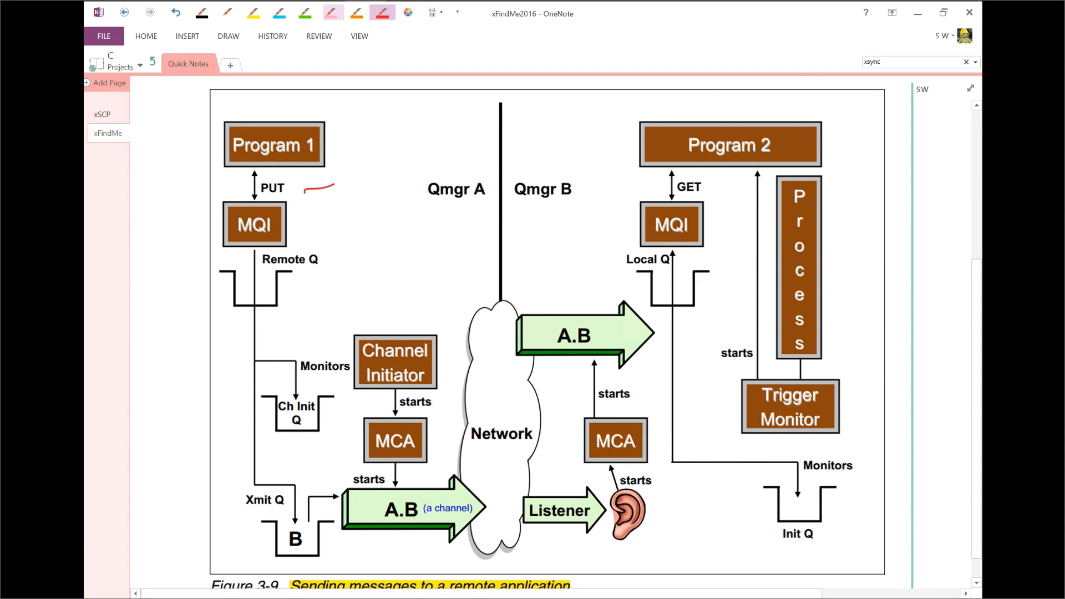